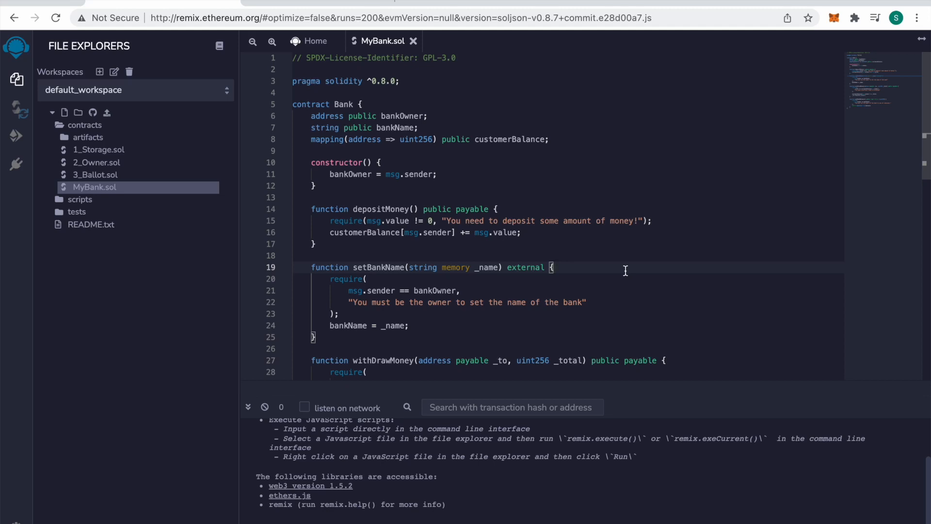
pyautogui.moveTo(448, 199)
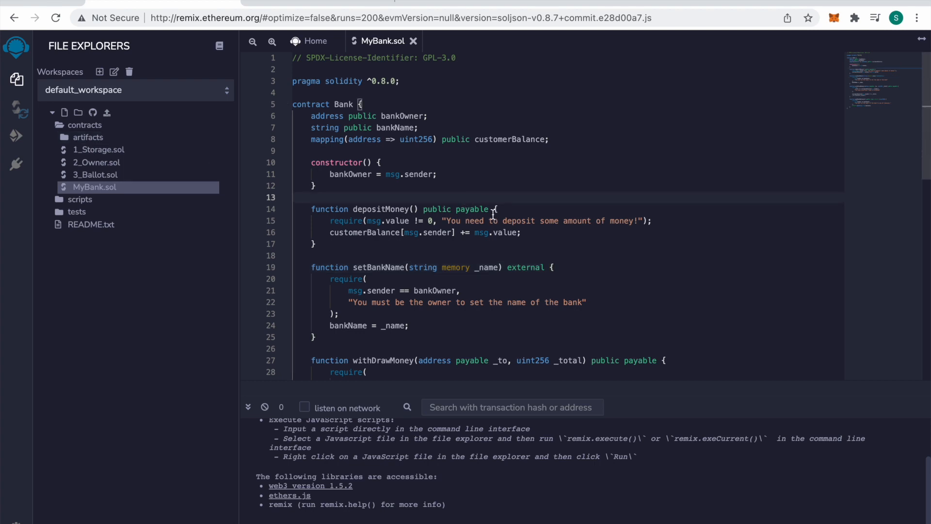
pyautogui.moveTo(109, 196)
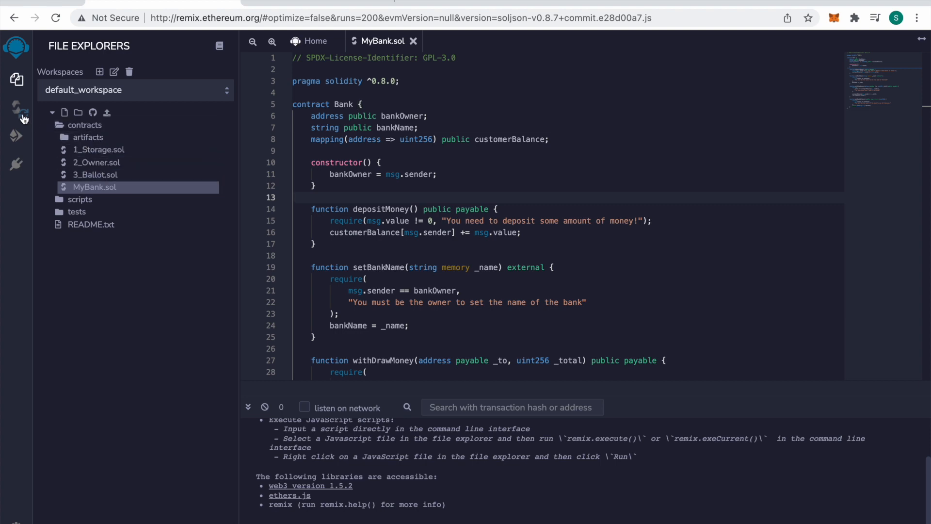
# Step: Compile MyBank.sol in the Solidity Compiler to produce the Bank contract
pyautogui.click(16, 109)
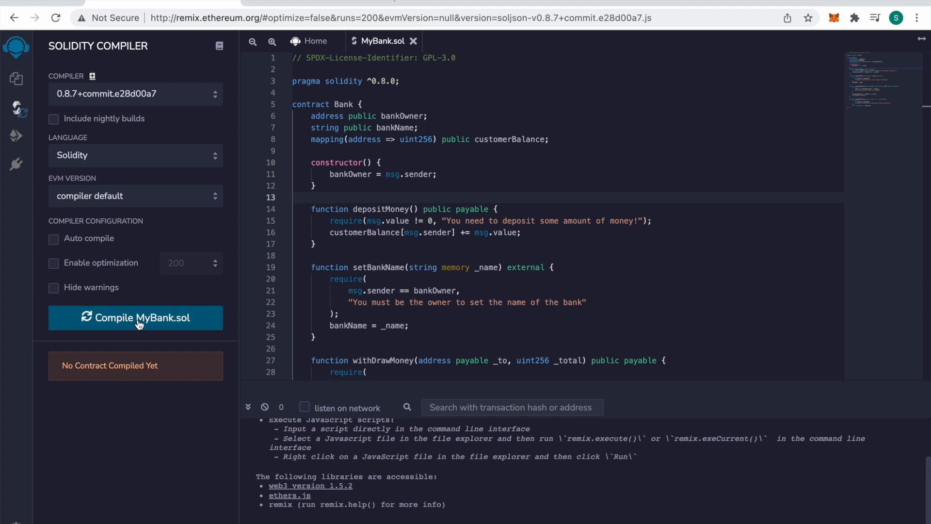
pyautogui.click(135, 318)
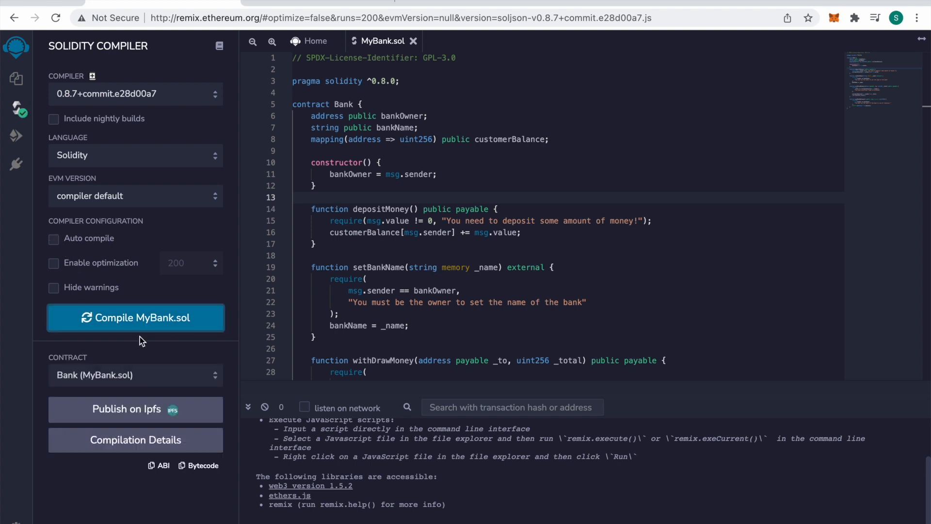
pyautogui.moveTo(161, 465)
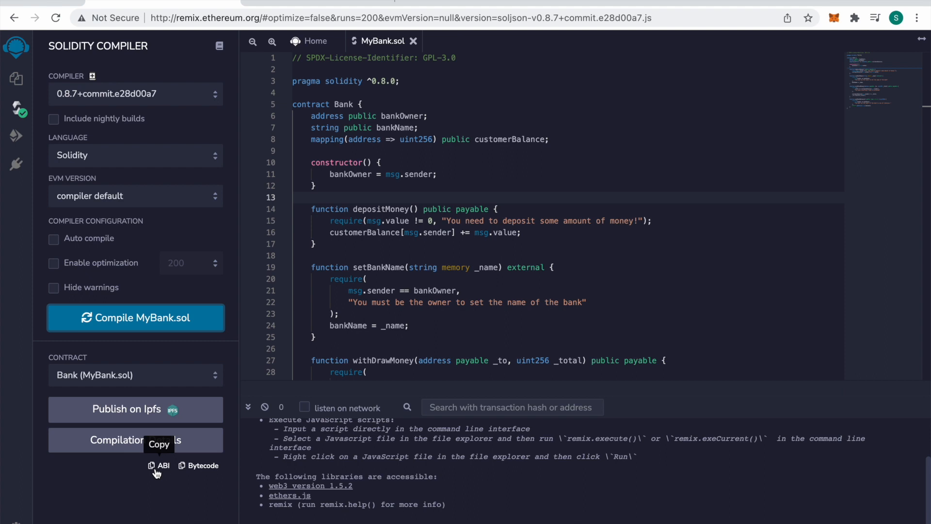
pyautogui.moveTo(247, 479)
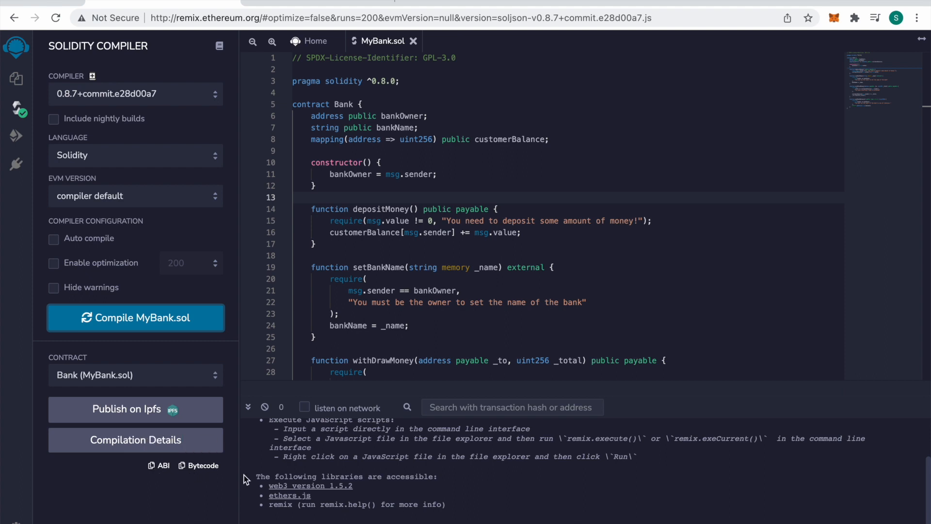
pyautogui.moveTo(135, 244)
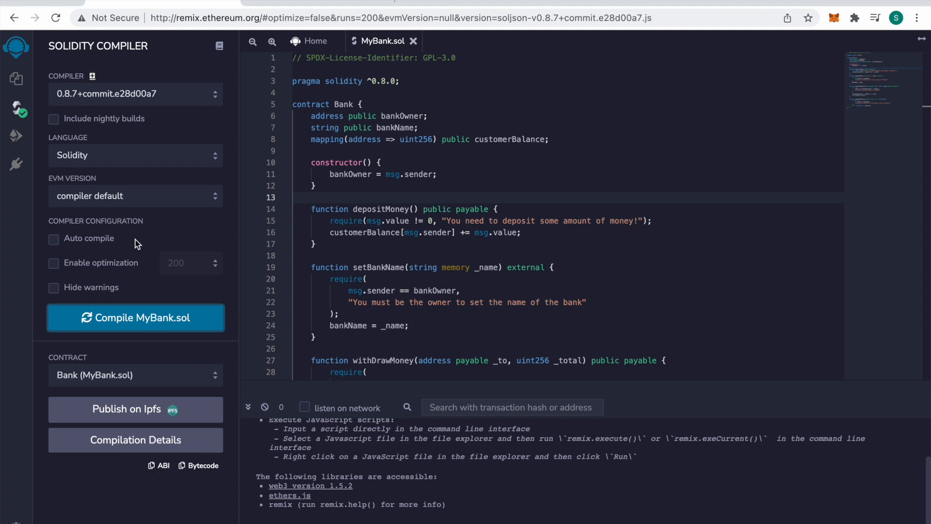
pyautogui.moveTo(19, 141)
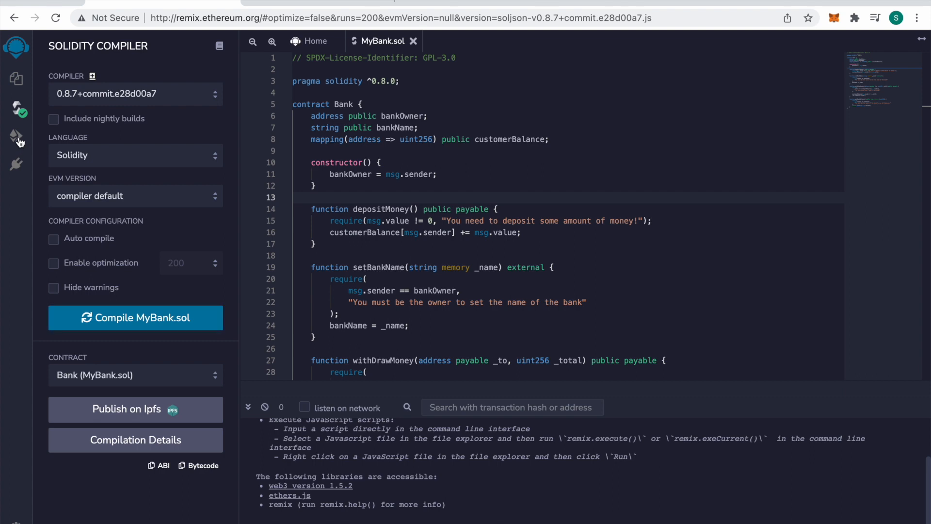
# Step: Deploy the Bank contract from the first test account in Deploy & Run Transactions
pyautogui.click(16, 137)
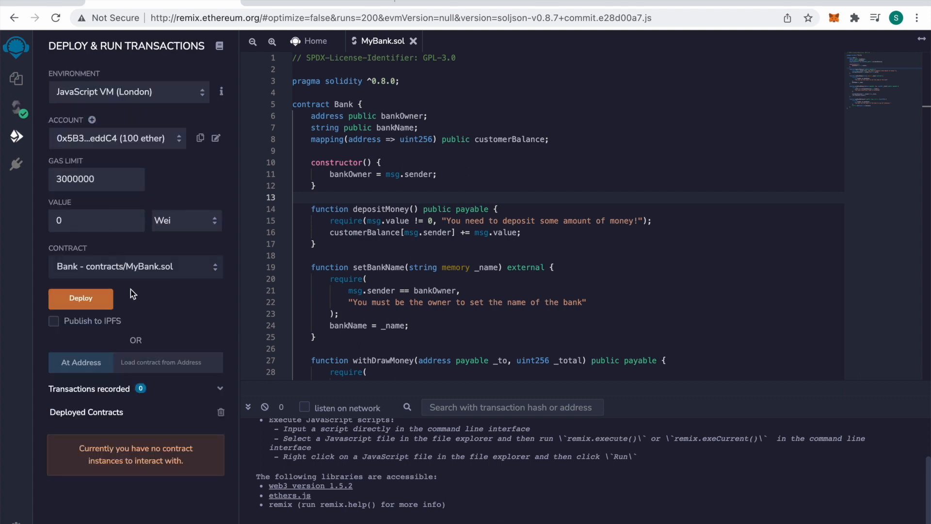
pyautogui.click(113, 138)
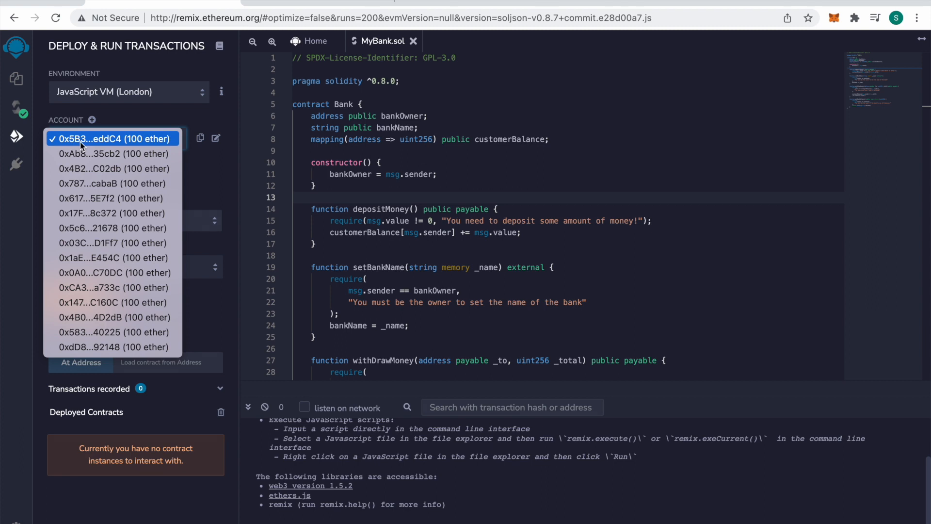
pyautogui.click(111, 139)
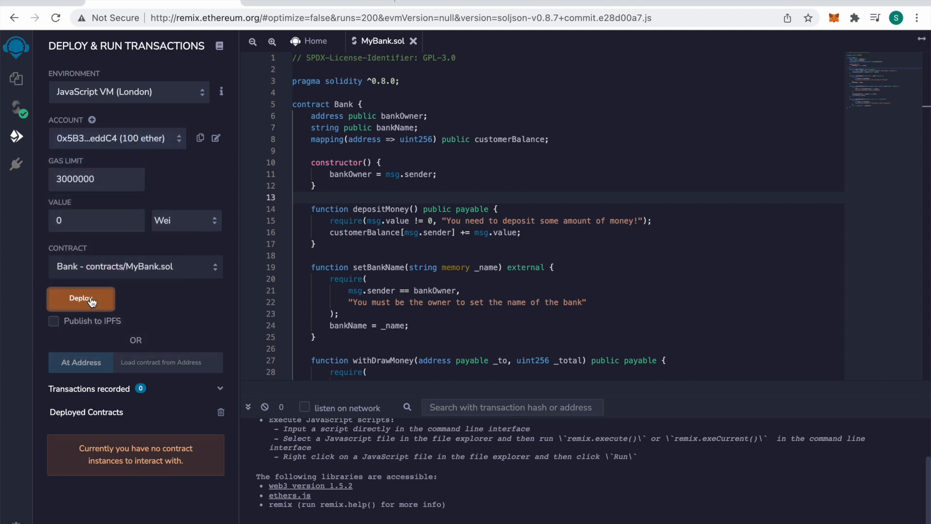
pyautogui.click(80, 297)
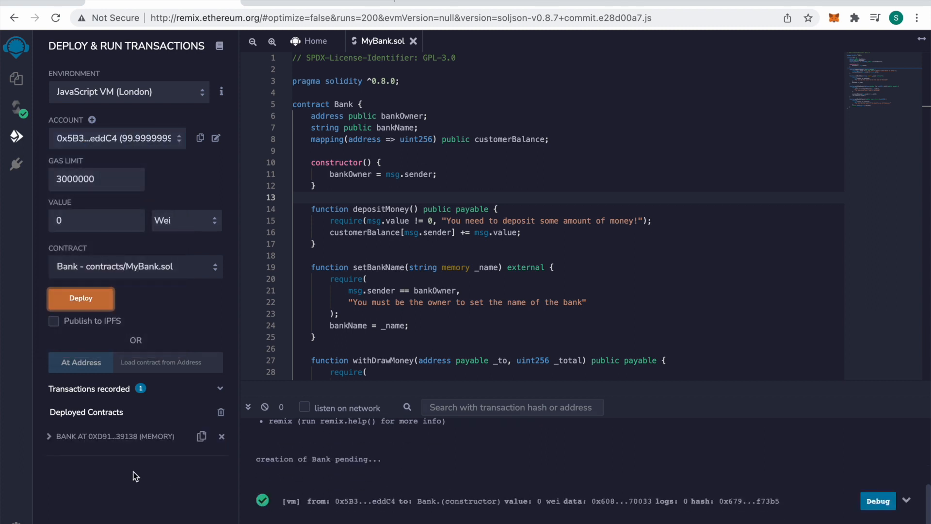
# Step: Expand the deployed Bank instance and call bankOwner
pyautogui.click(50, 436)
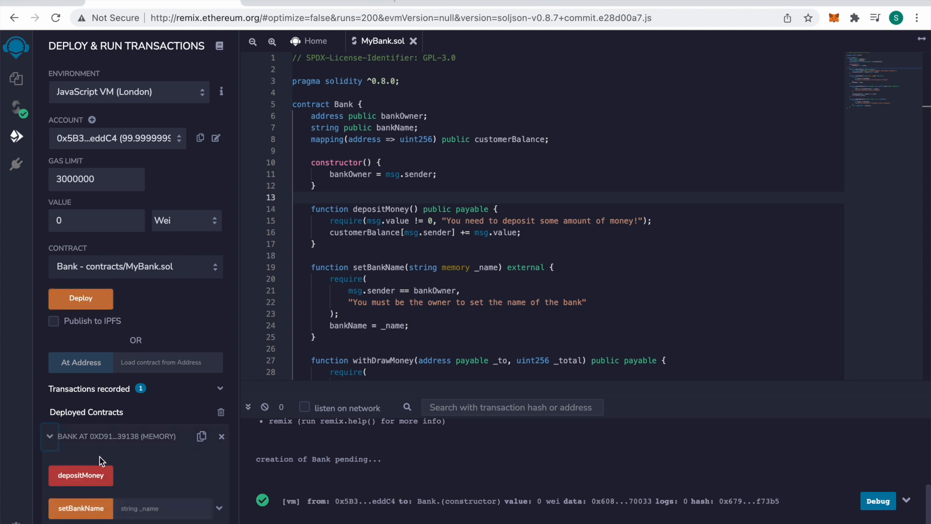
pyautogui.scroll(-3)
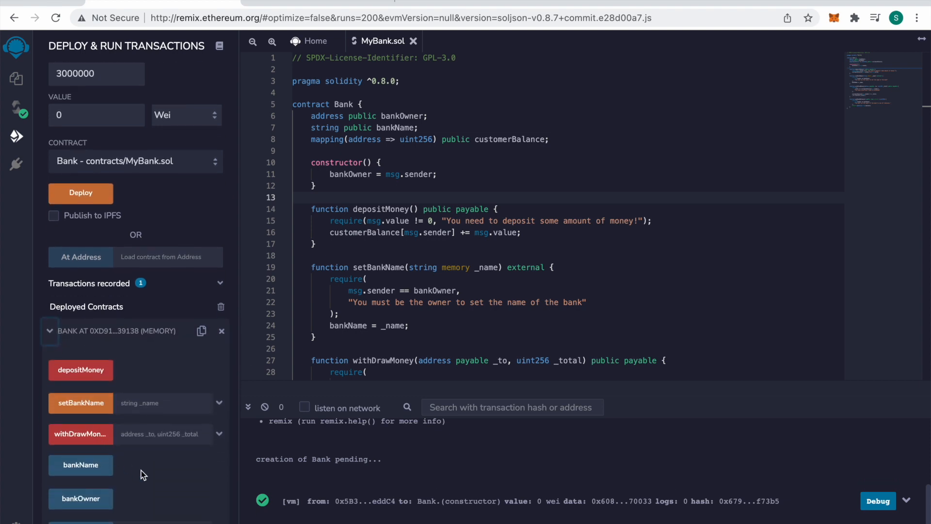
pyautogui.scroll(-3)
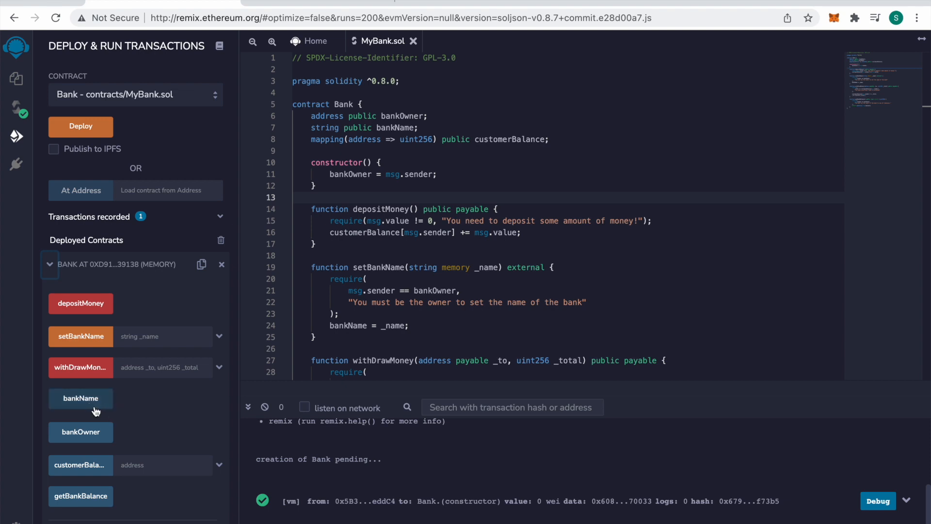
pyautogui.moveTo(124, 437)
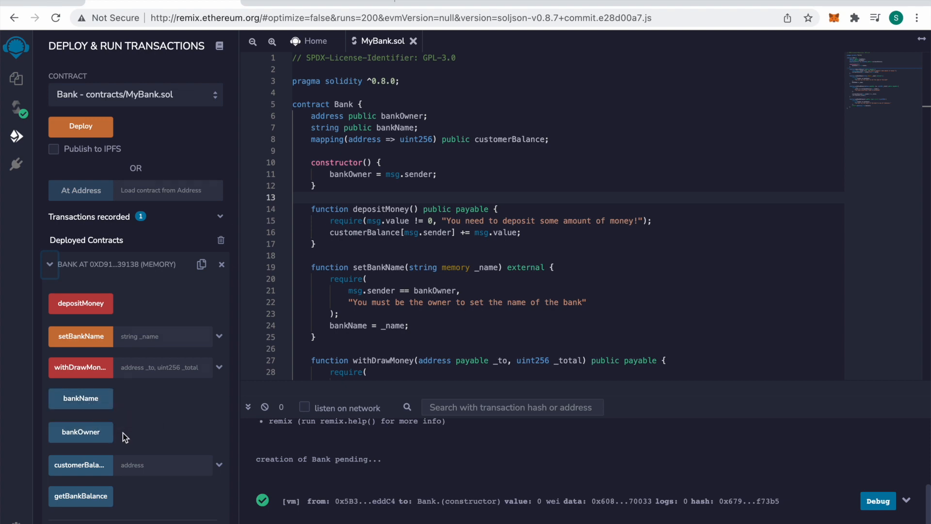
pyautogui.moveTo(81, 336)
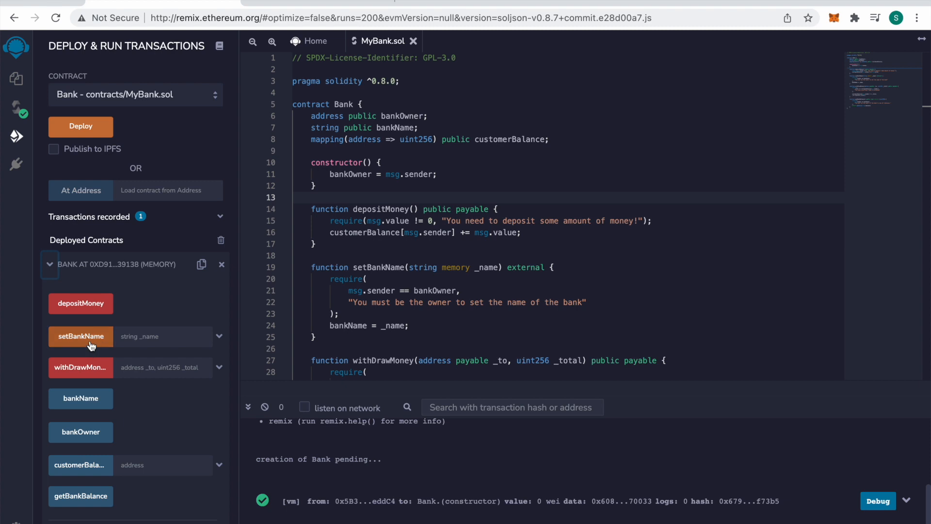
pyautogui.moveTo(80, 303)
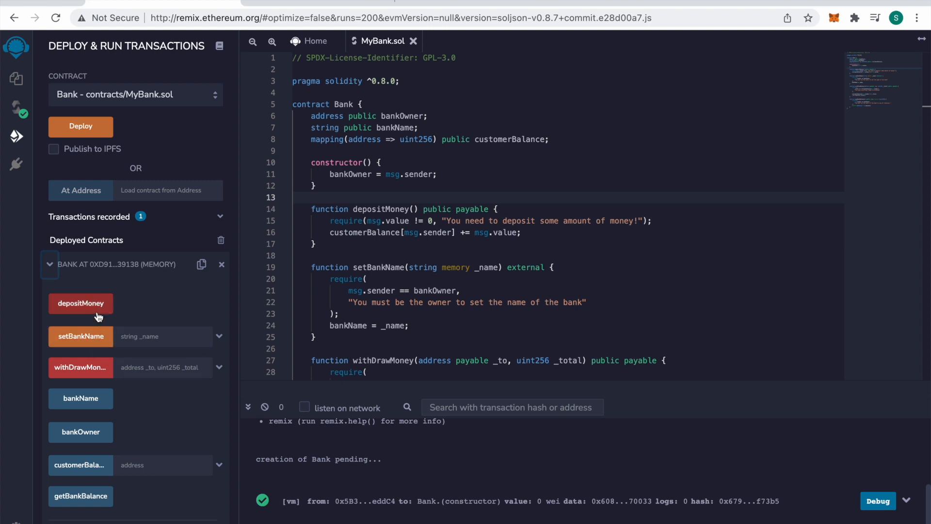
pyautogui.moveTo(135, 376)
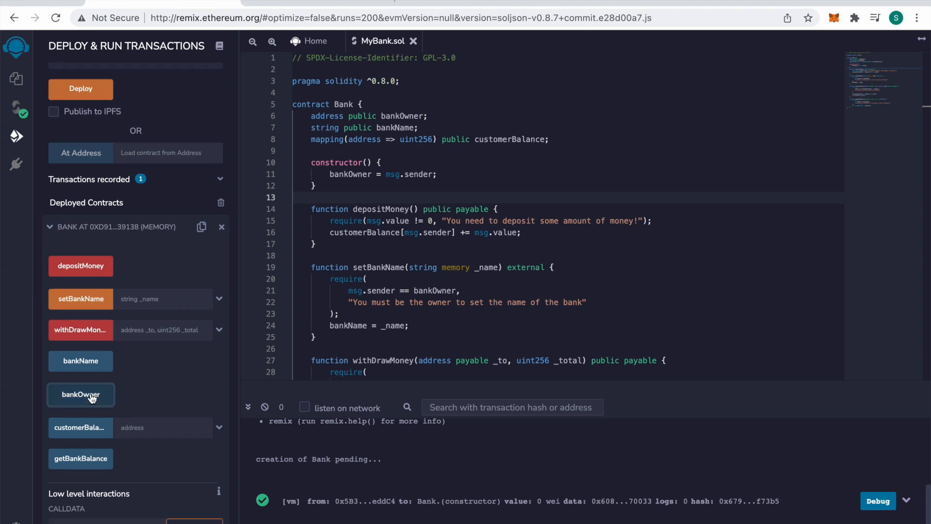
pyautogui.click(80, 394)
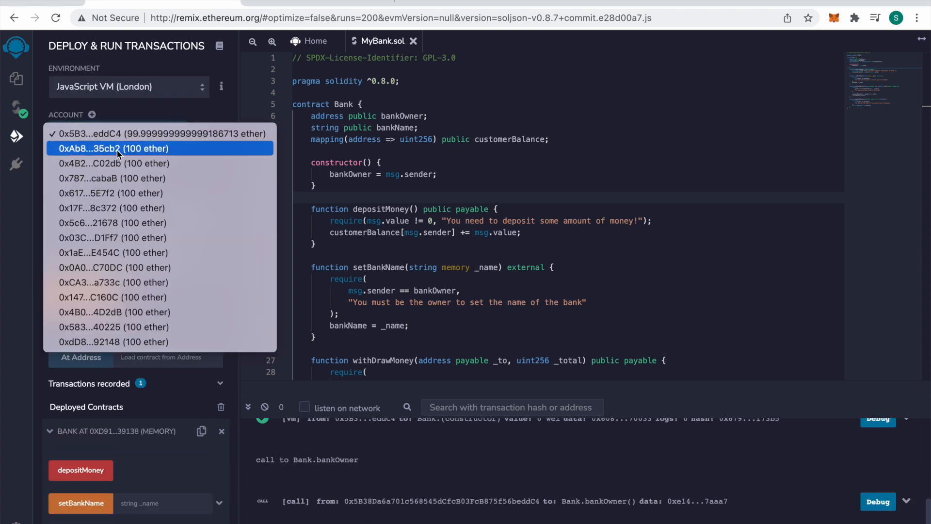
# Step: From the second account, check bankOwner and send a 1 Ether depositMoney transaction
pyautogui.click(113, 148)
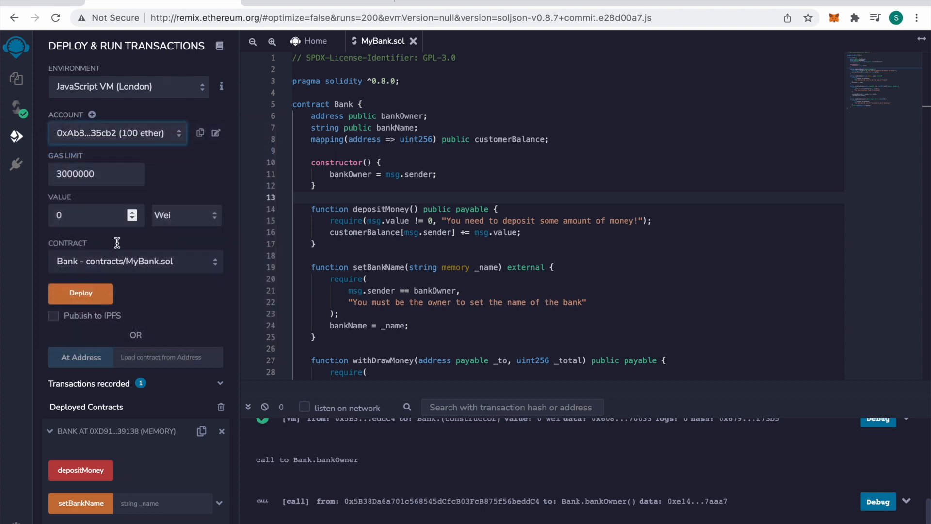
pyautogui.scroll(-3)
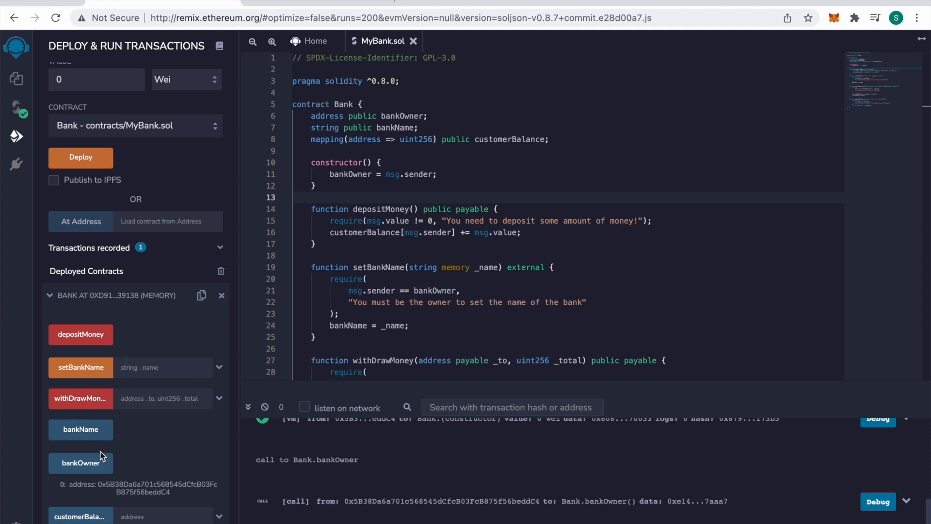
pyautogui.click(81, 463)
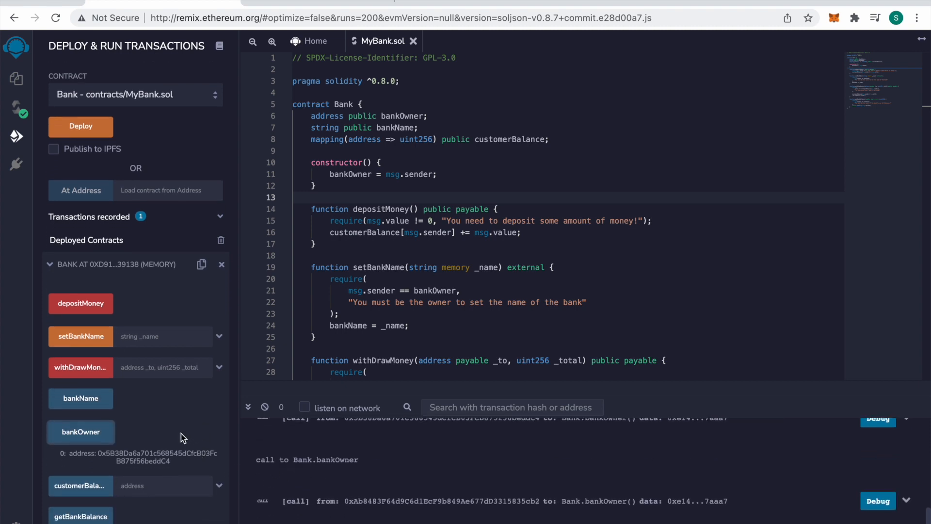
pyautogui.scroll(3)
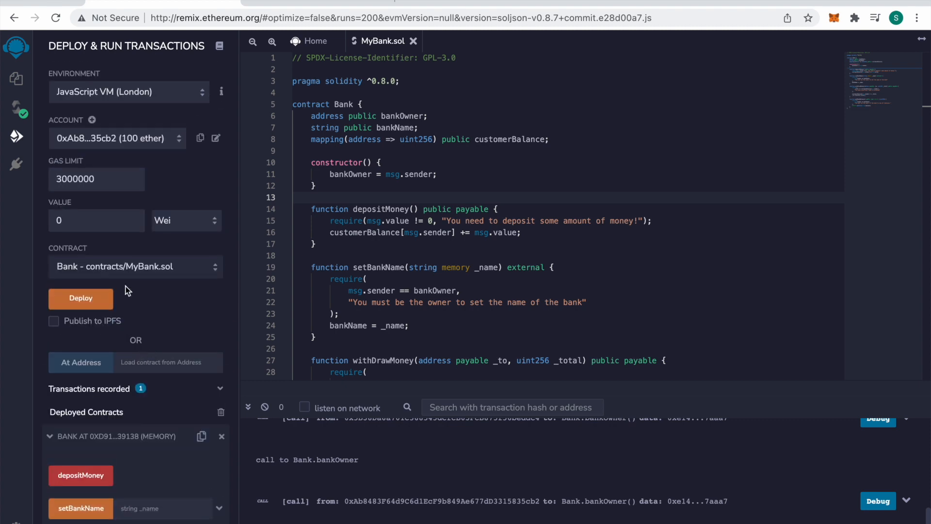
pyautogui.click(186, 220)
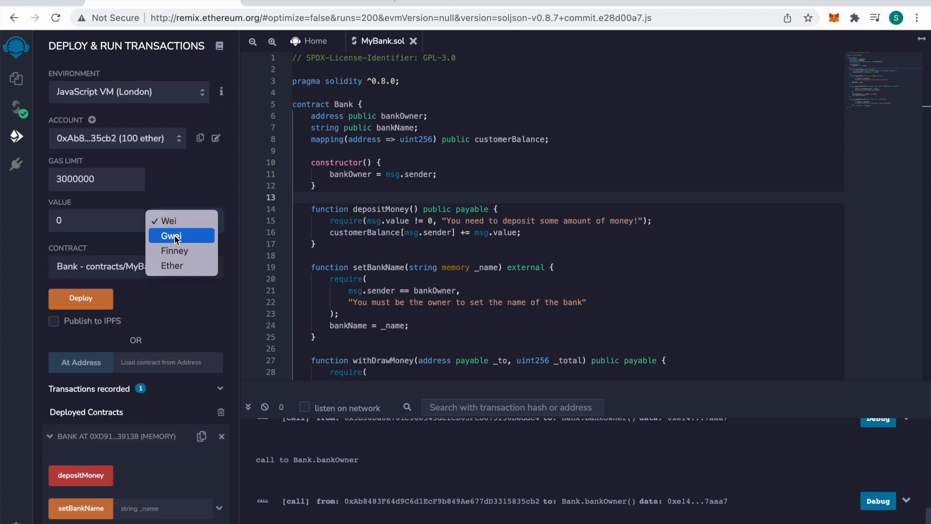
pyautogui.click(171, 265)
pyautogui.write('1')
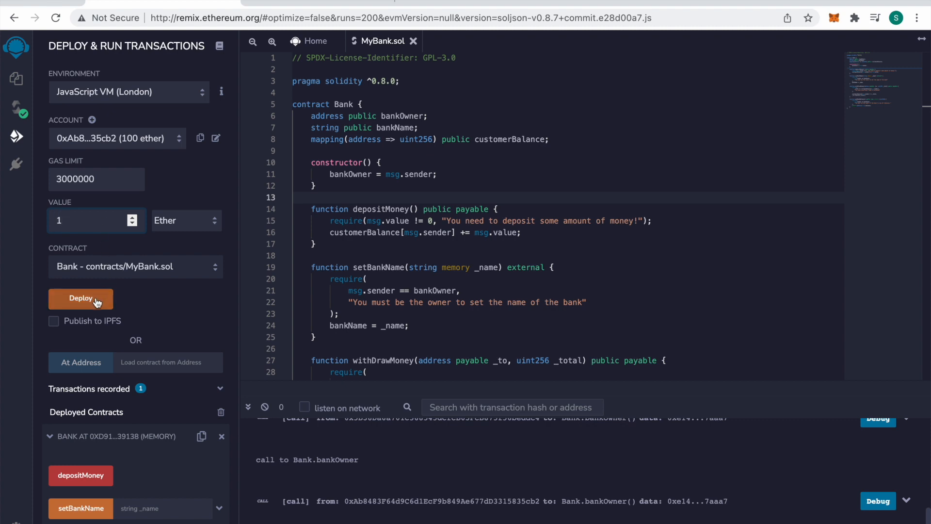
pyautogui.moveTo(81, 297)
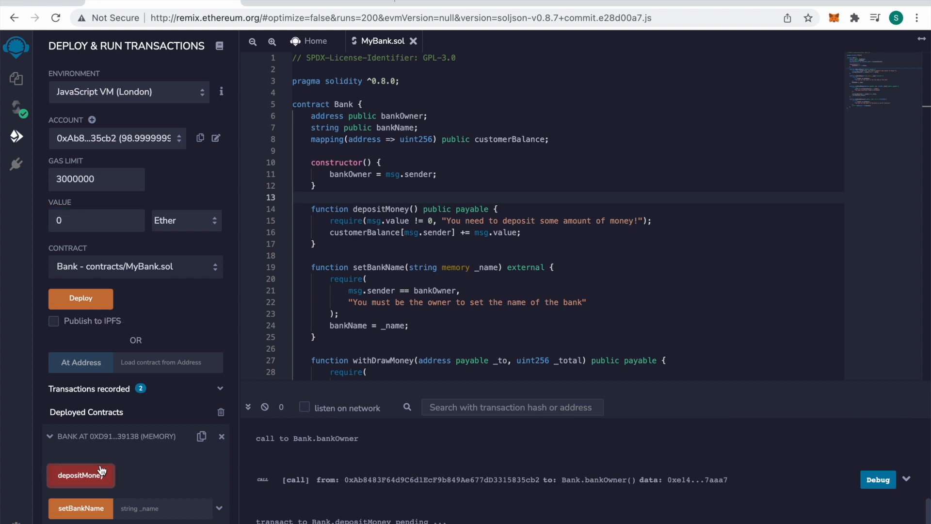
pyautogui.click(80, 475)
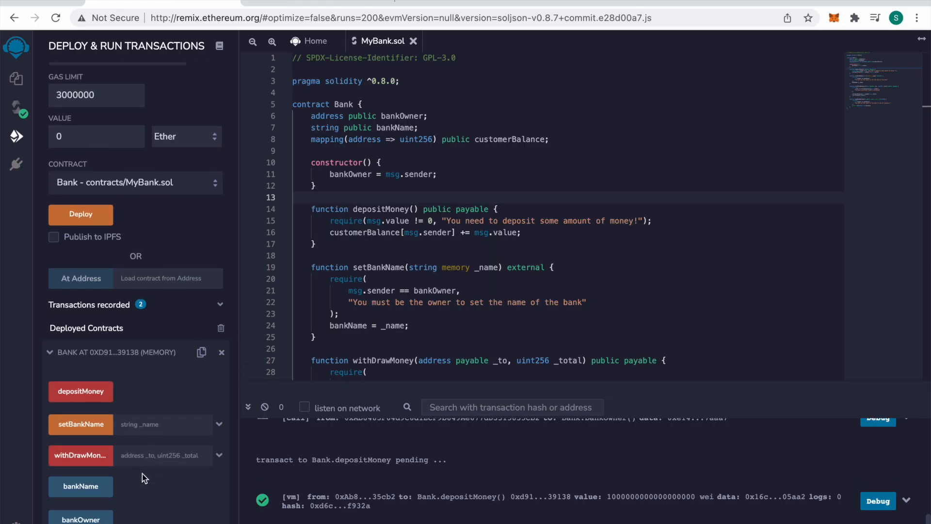
# Step: Scroll through the Bank functions and switch back to the depositing test account
pyautogui.scroll(3)
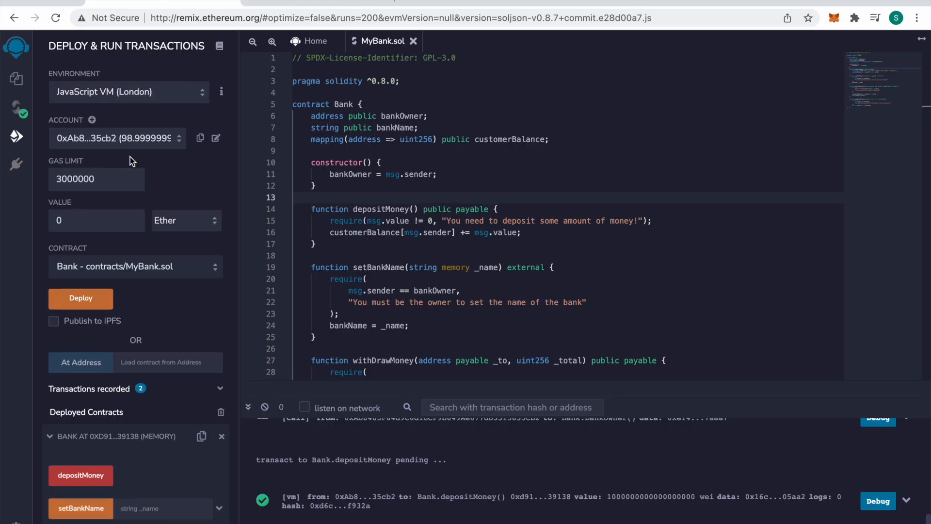
pyautogui.moveTo(130, 134)
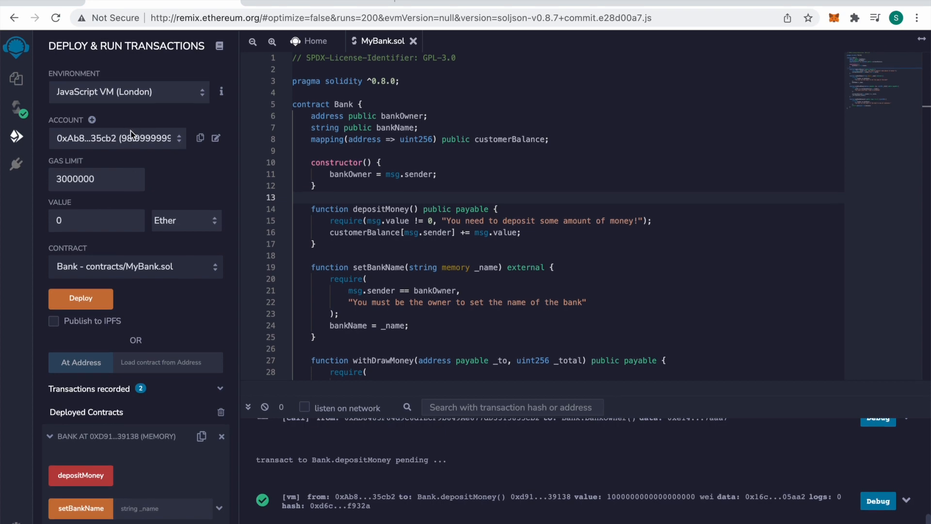
pyautogui.scroll(-3)
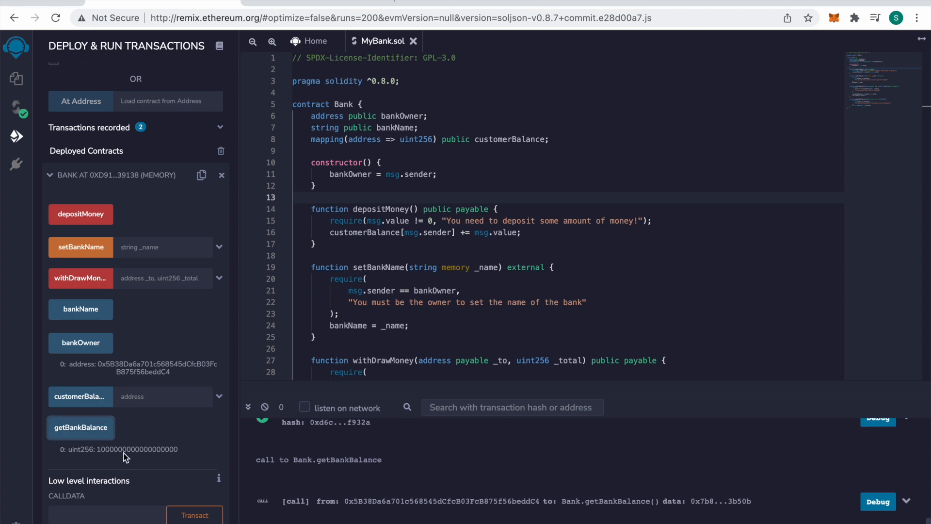
pyautogui.moveTo(125, 423)
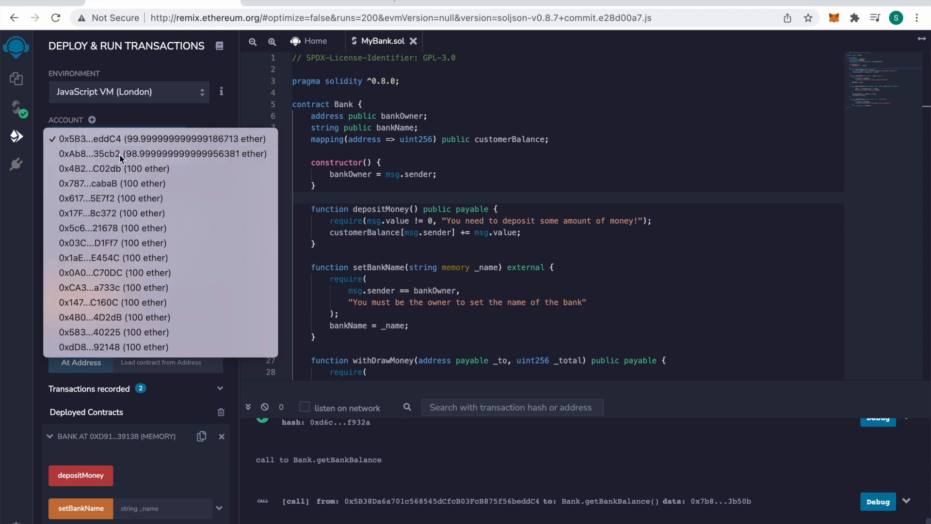
pyautogui.click(161, 153)
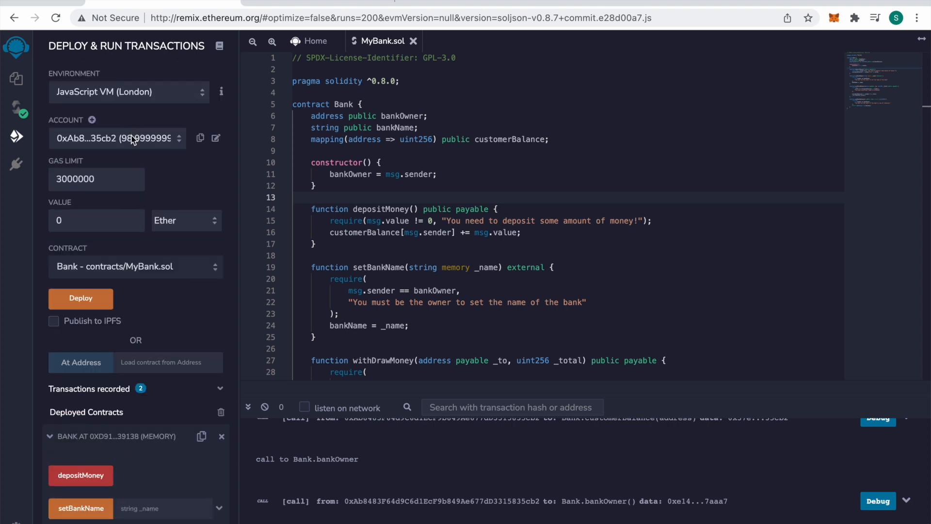
# Step: From the owner account, call setBankName with 'Bank of Cadena', then call bankName
pyautogui.click(117, 138)
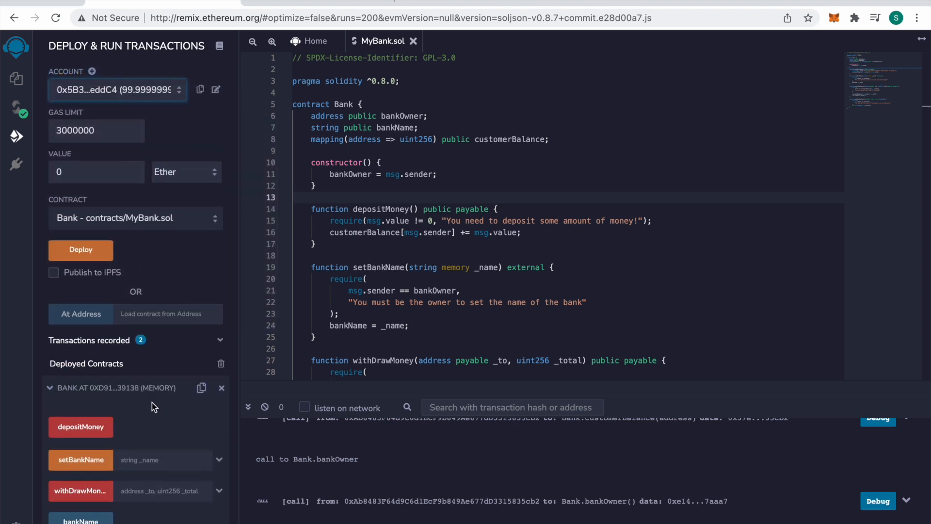
pyautogui.scroll(-3)
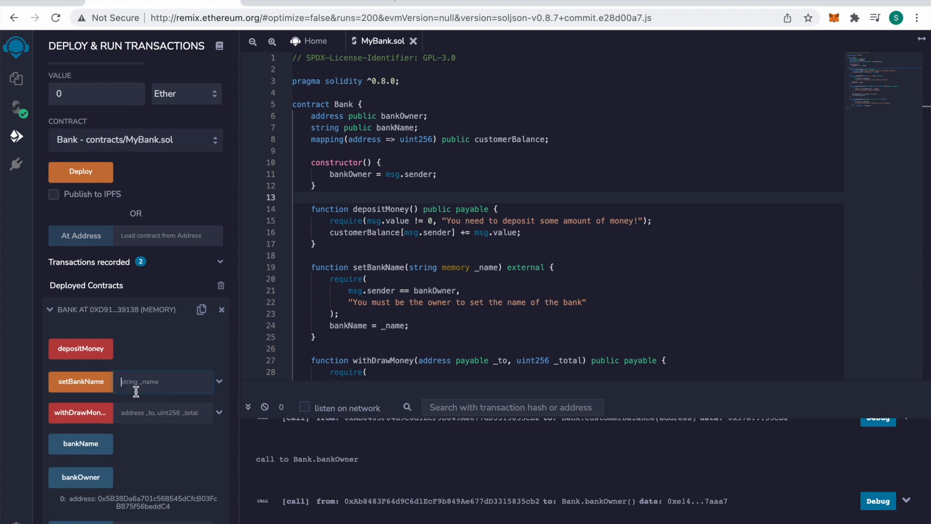
pyautogui.write('Bank')
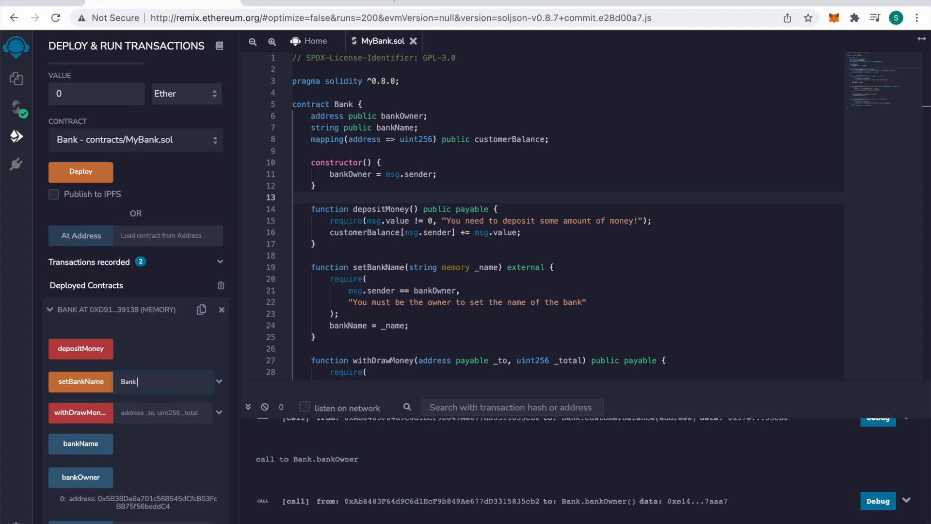
pyautogui.write('of Cadena')
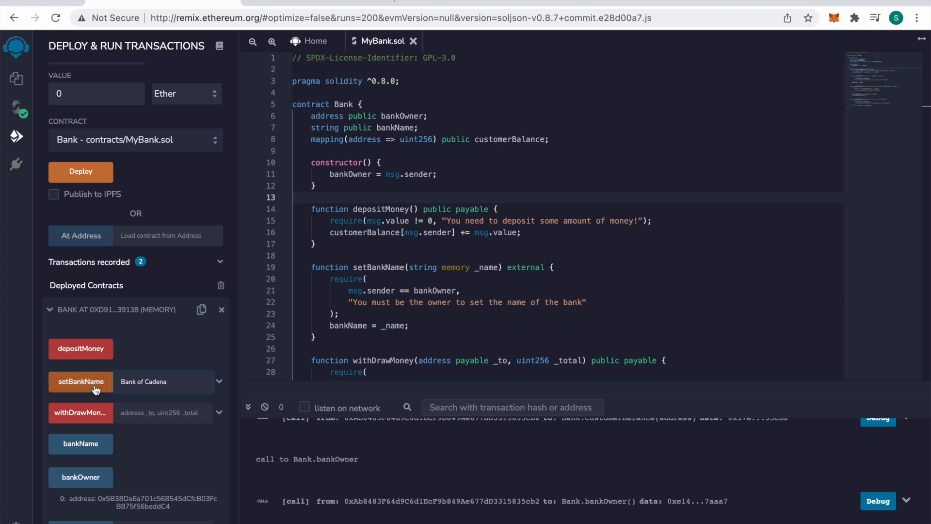
pyautogui.click(80, 381)
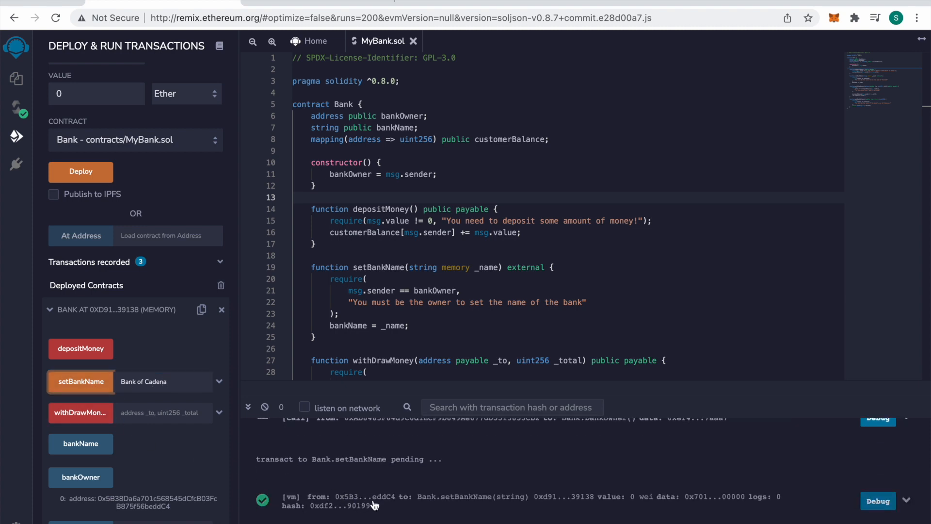
pyautogui.scroll(-3)
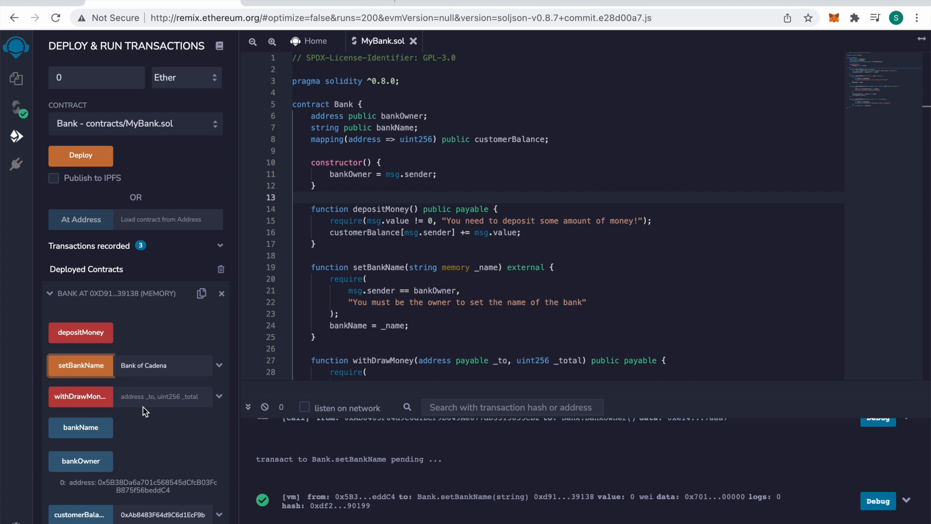
pyautogui.click(80, 427)
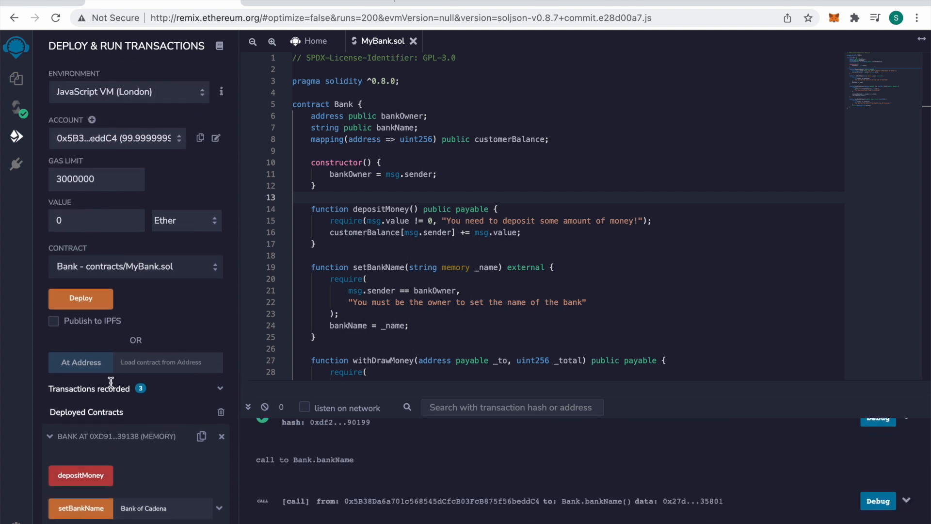
pyautogui.moveTo(118, 111)
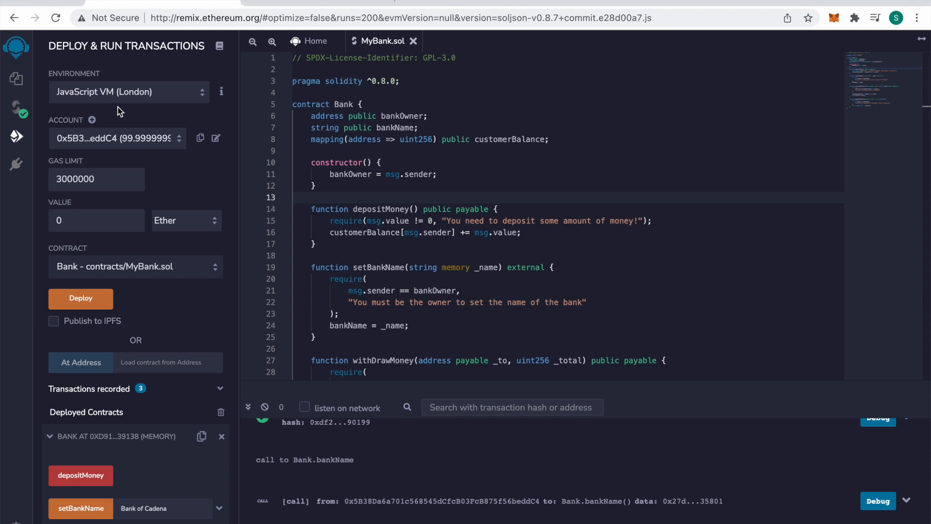
pyautogui.moveTo(120, 106)
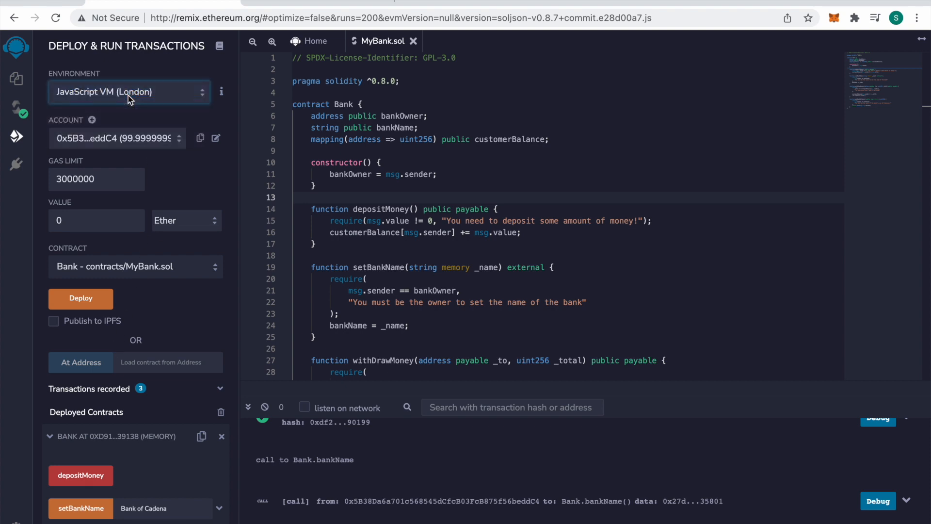
# Step: Open the Environment dropdown, leaving JavaScript VM (London) selected
pyautogui.click(129, 91)
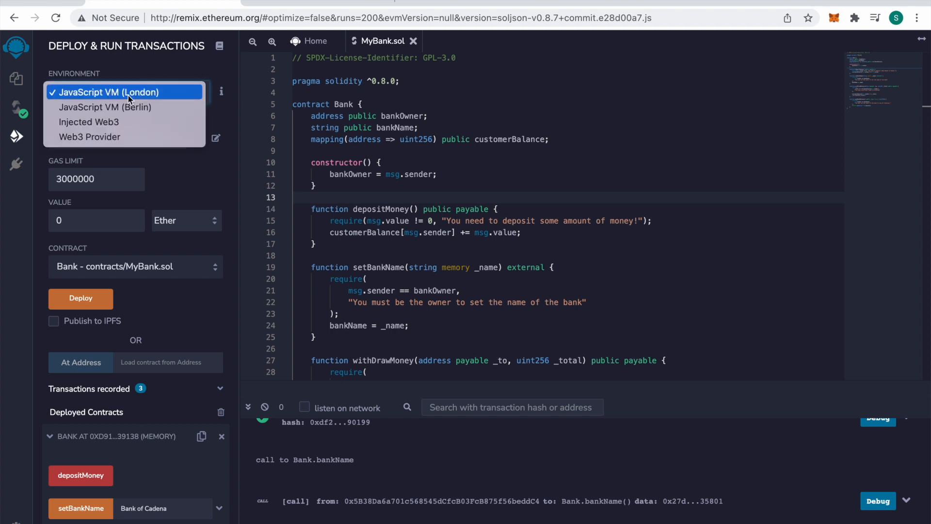